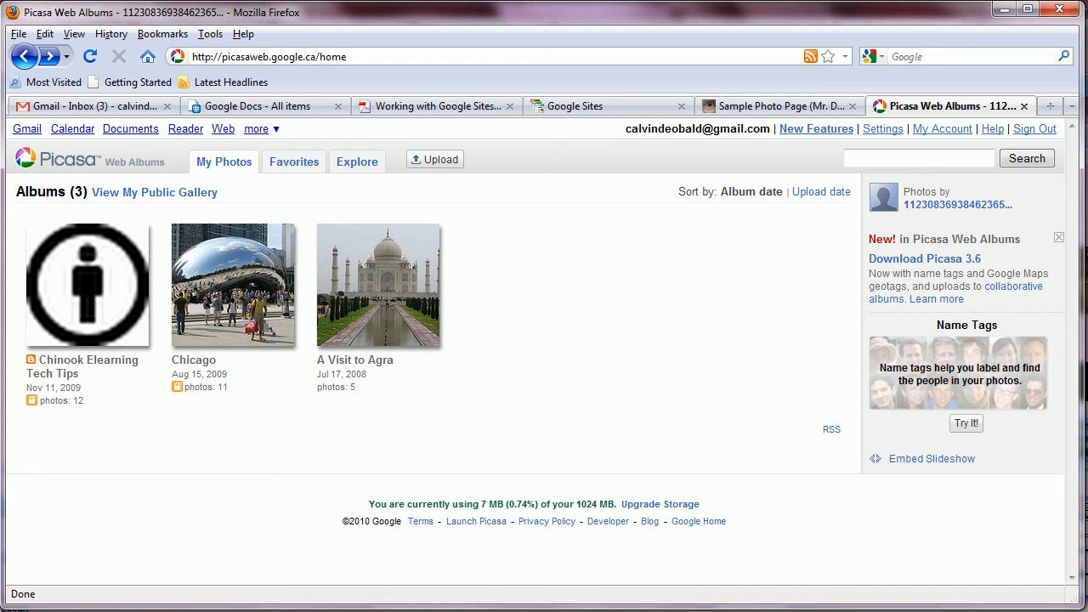
pyautogui.moveTo(386, 316)
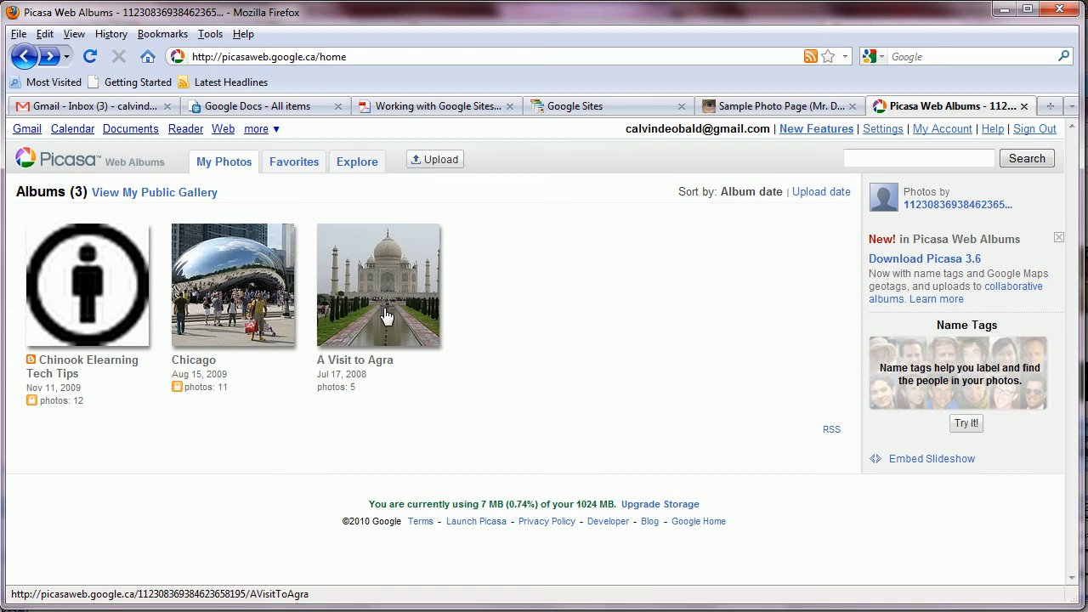
# Open the A Visit to Agra album and show its Edit dropdown options
pyautogui.click(378, 284)
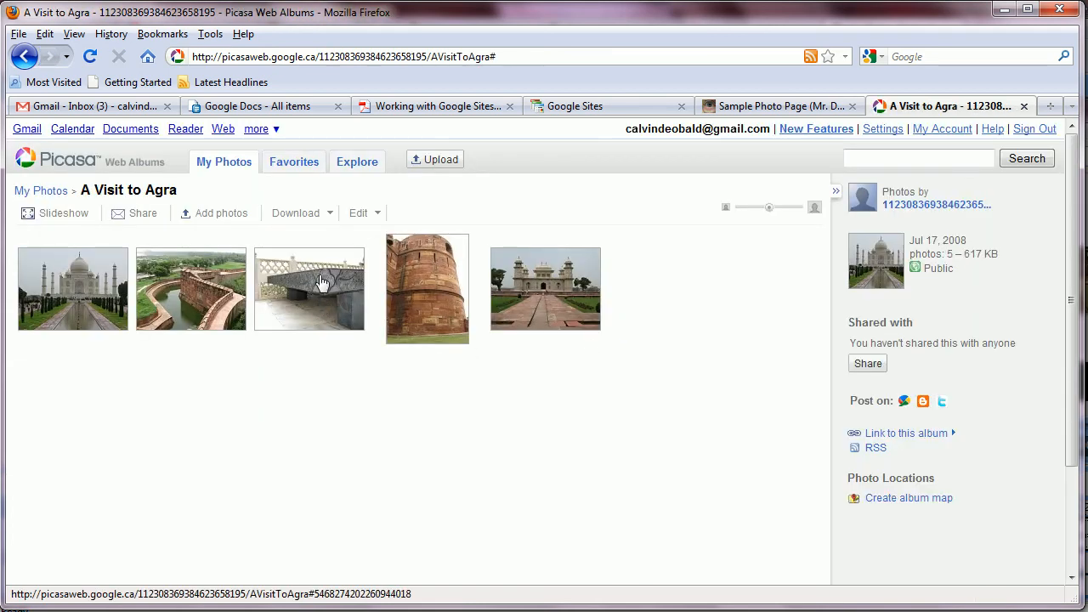
pyautogui.click(360, 213)
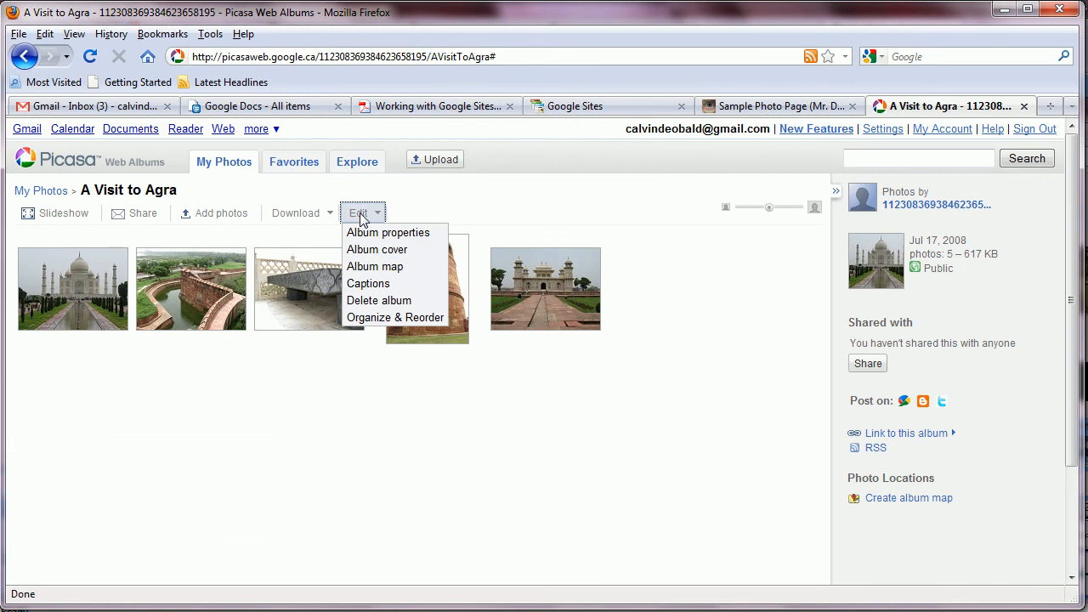
# Save the A Visit to Agra album properties with Public sharing kept
pyautogui.click(387, 231)
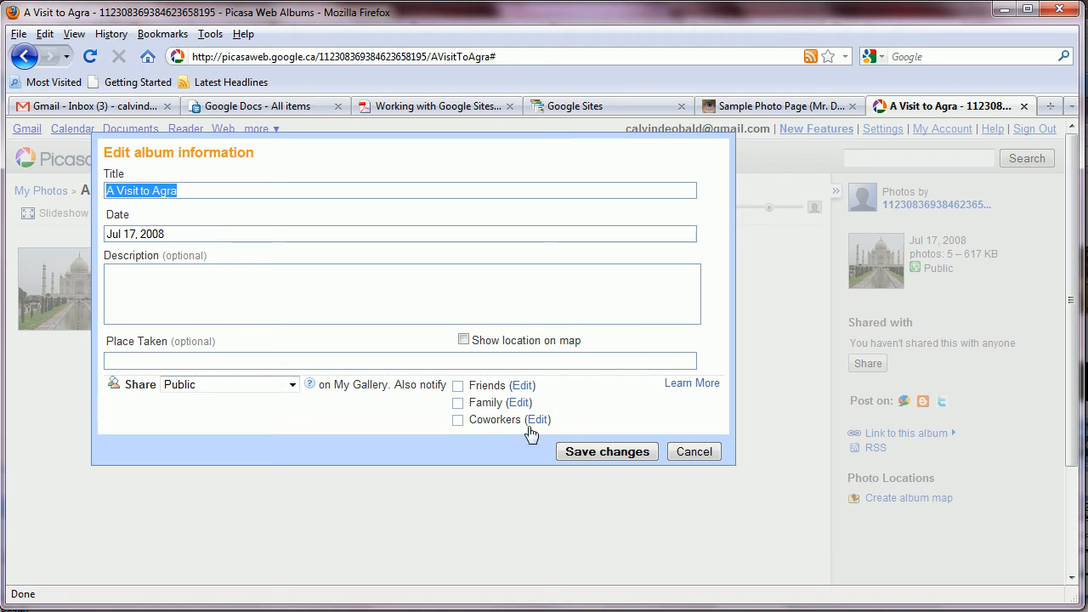
pyautogui.click(606, 451)
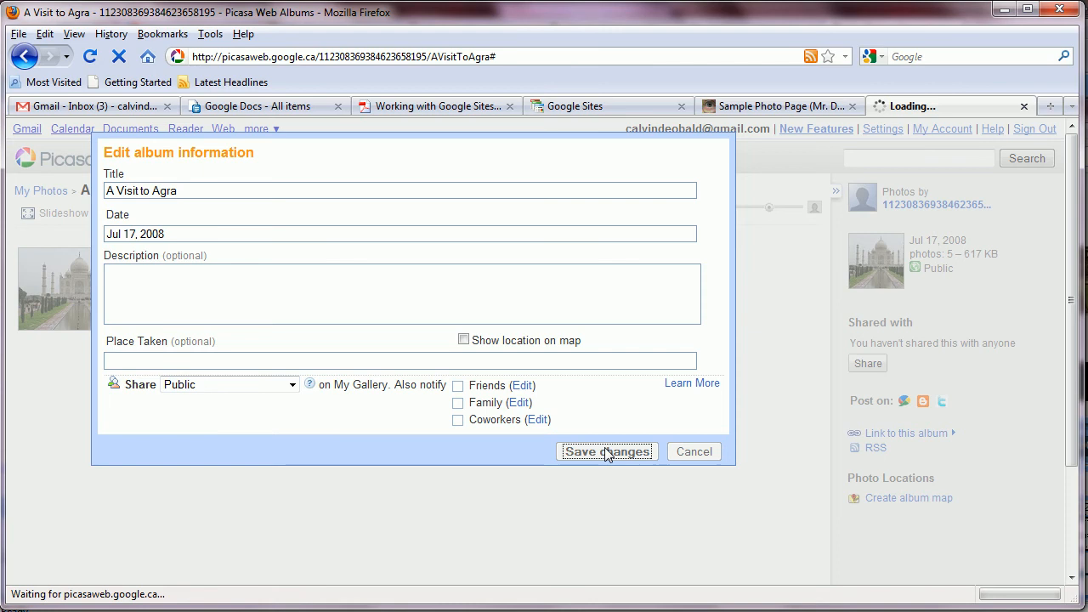
pyautogui.click(606, 451)
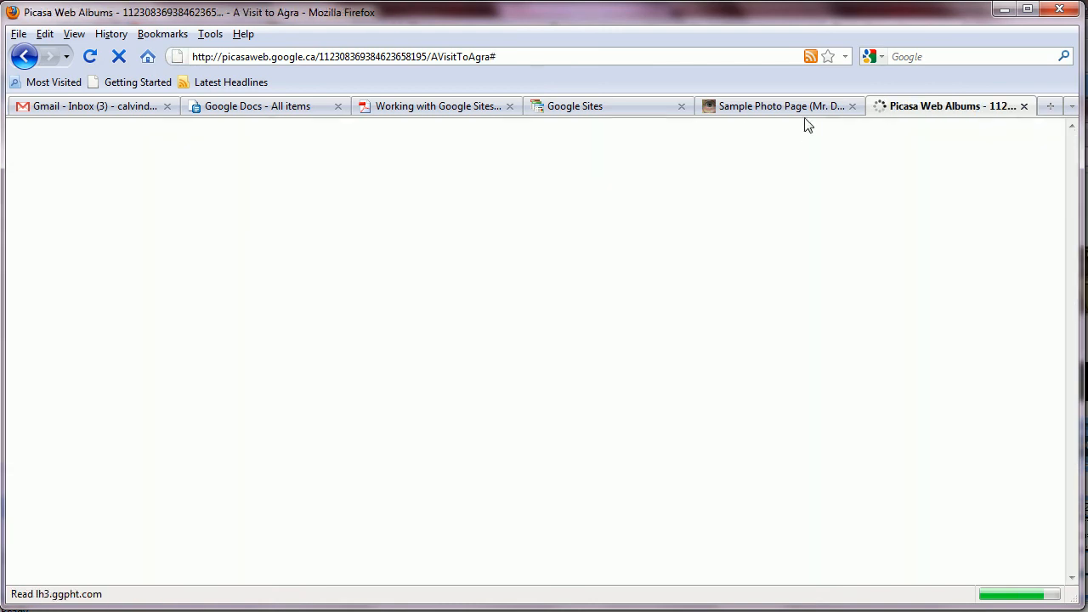
# Put the Sample Photo Page into edit mode and show the Insert menu
pyautogui.click(778, 105)
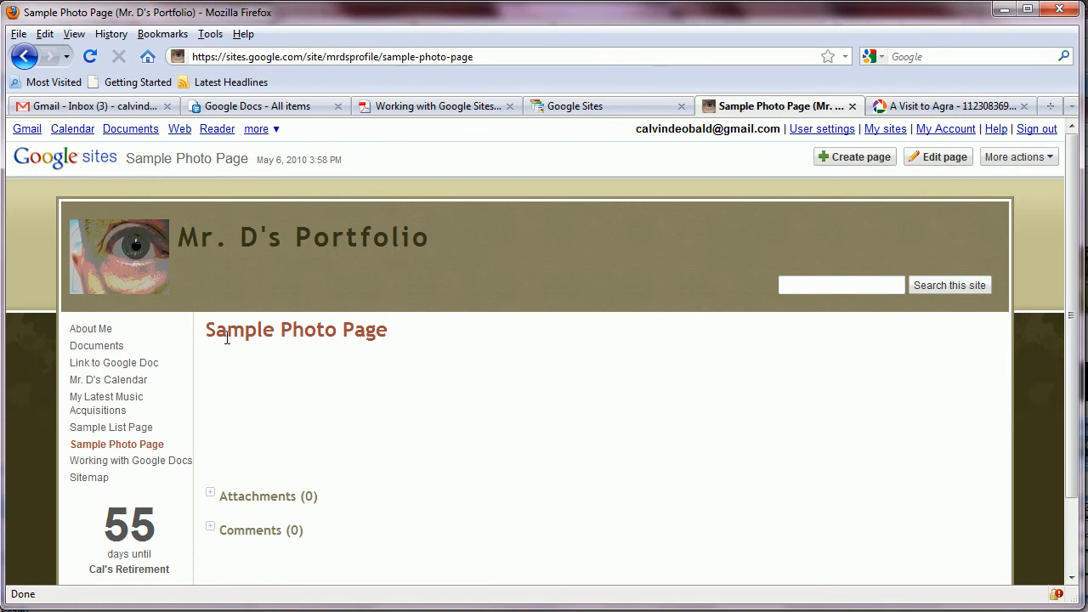
pyautogui.moveTo(429, 342)
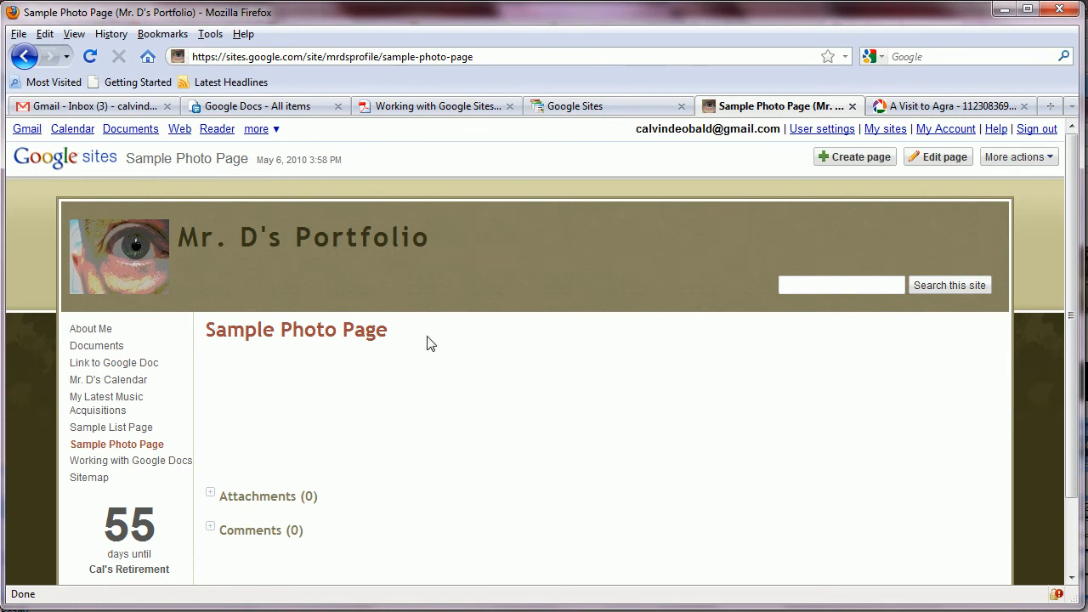
pyautogui.moveTo(897, 190)
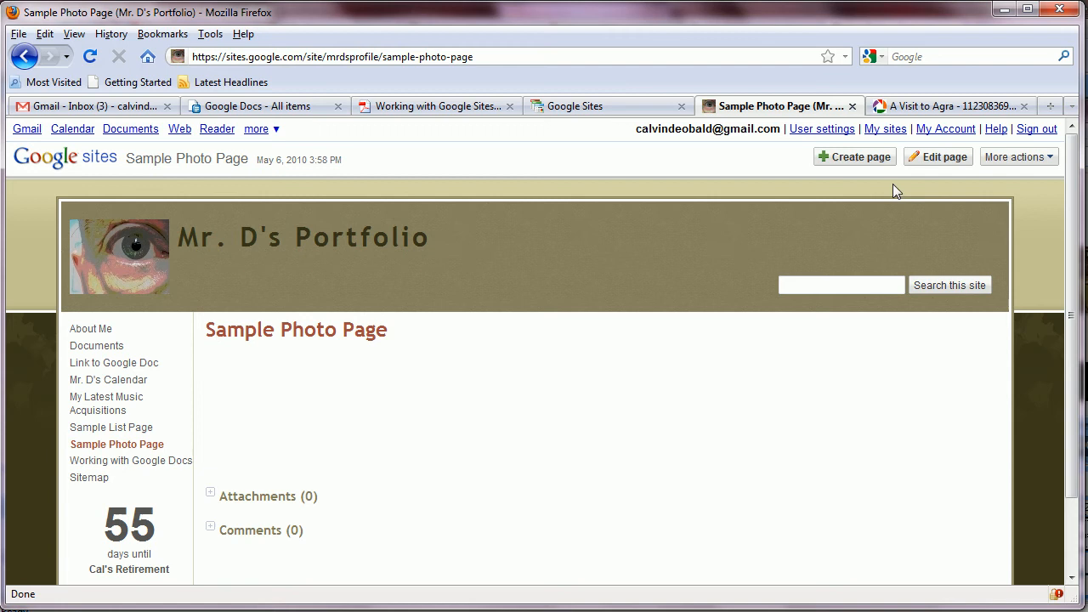
pyautogui.click(937, 156)
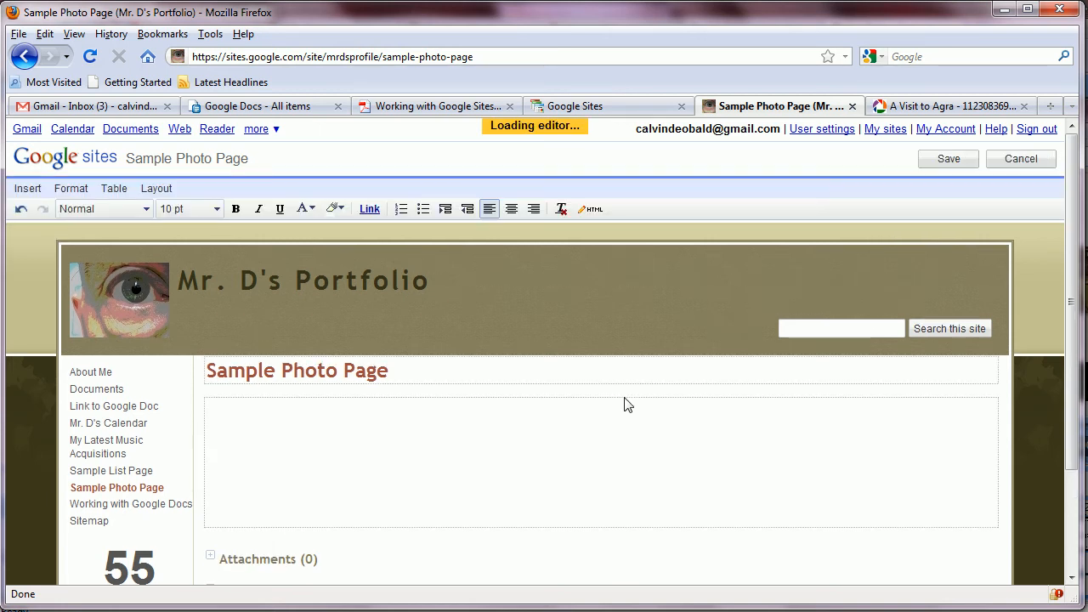
pyautogui.moveTo(429, 478)
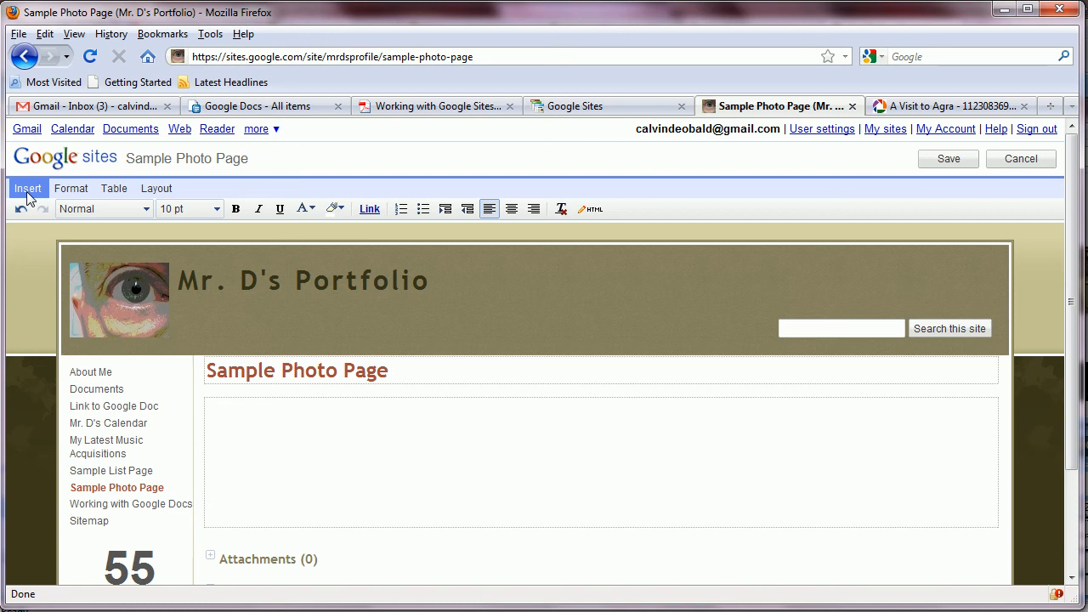
pyautogui.click(27, 188)
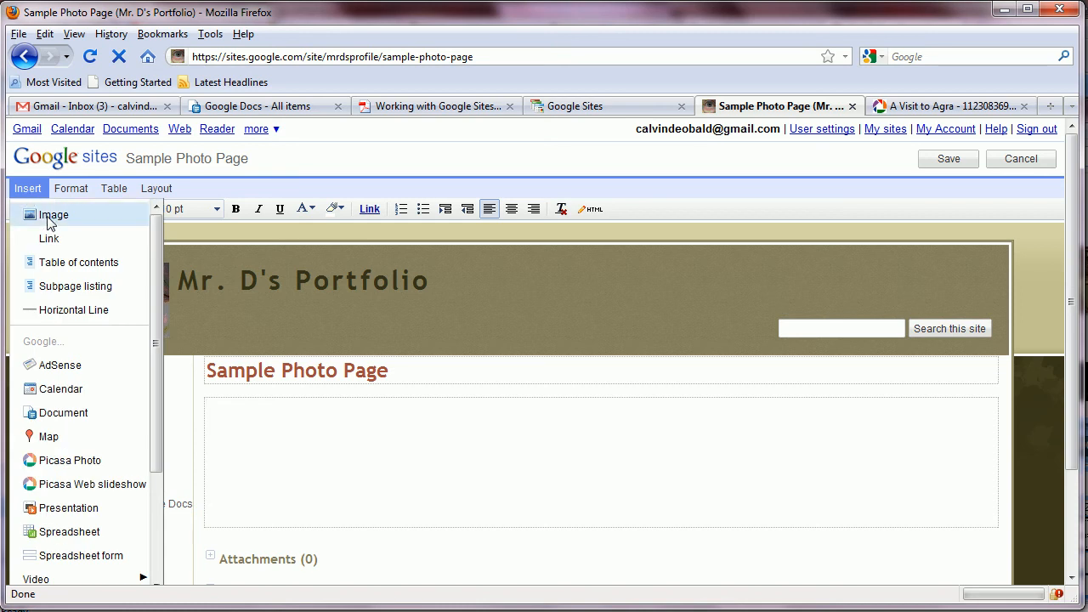
pyautogui.moveTo(69, 460)
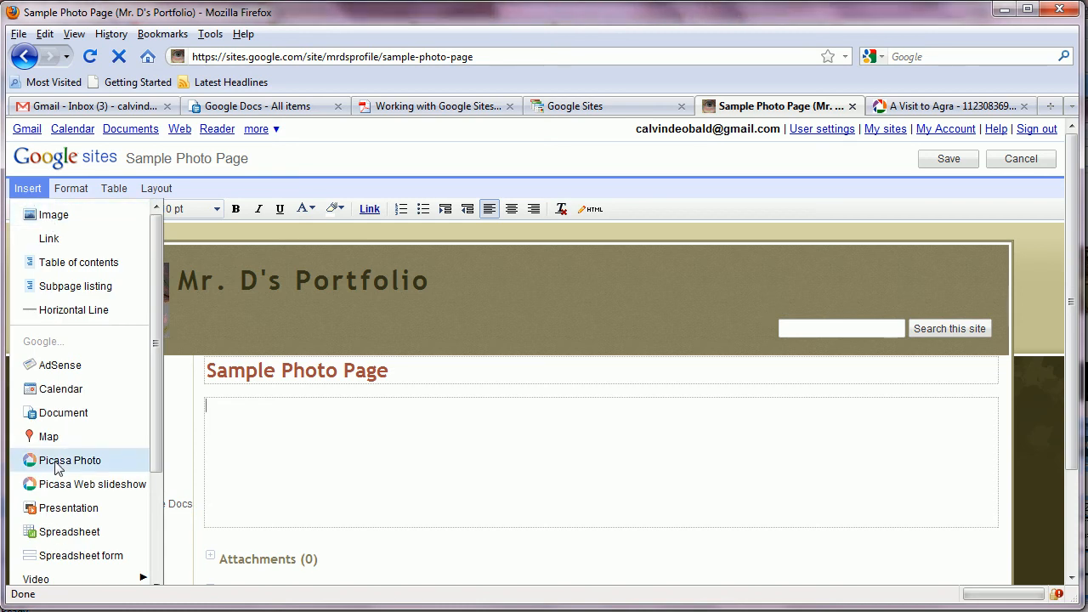
# Insert the Taj Mahal photo from the A Visit to Agra album as a Picasa Photo
pyautogui.click(69, 460)
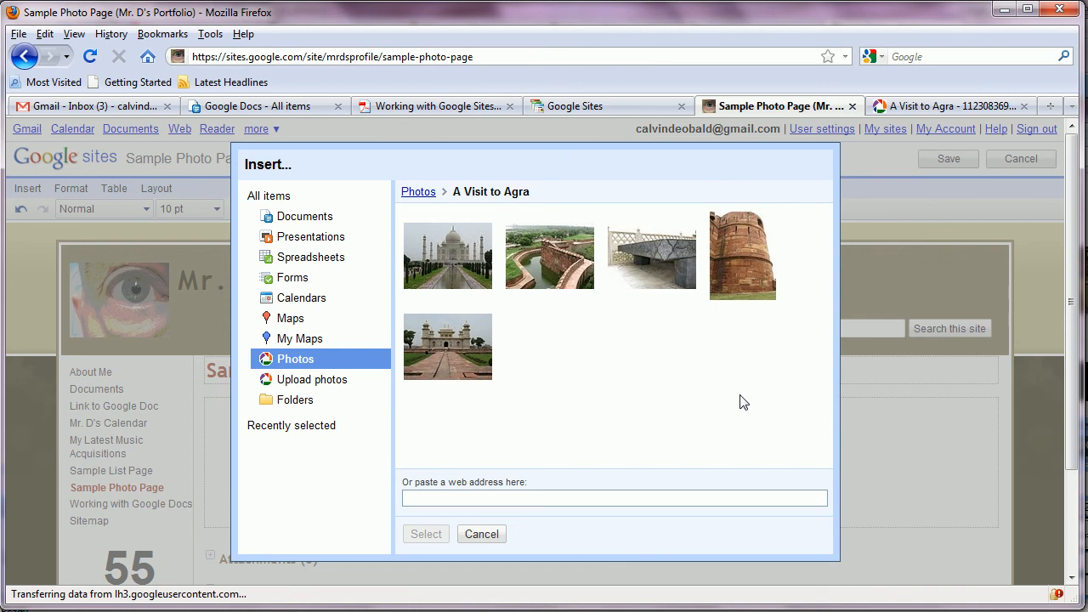
pyautogui.moveTo(465, 279)
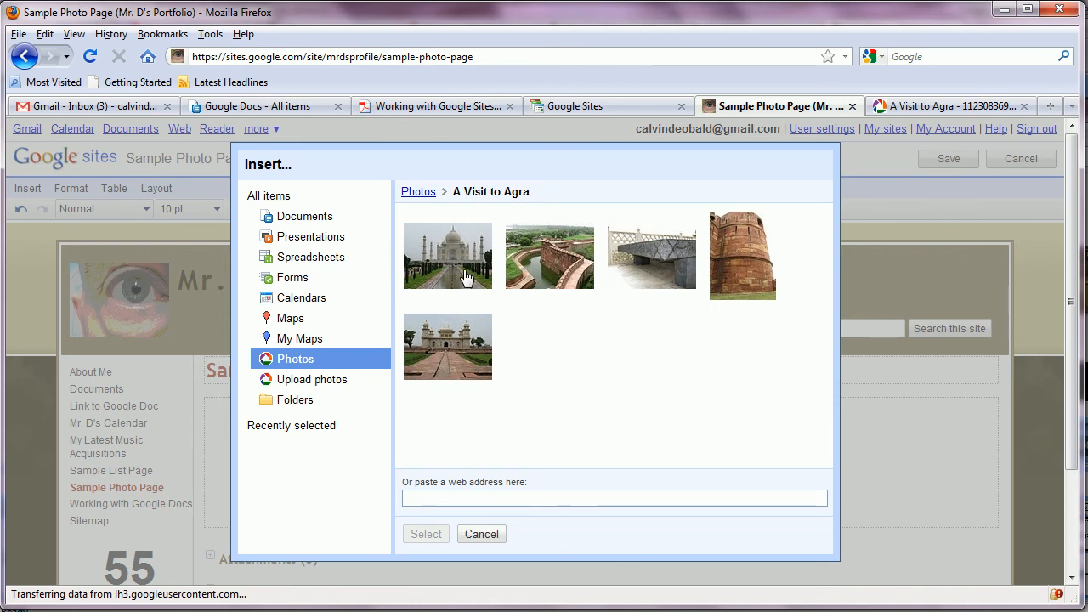
pyautogui.click(447, 255)
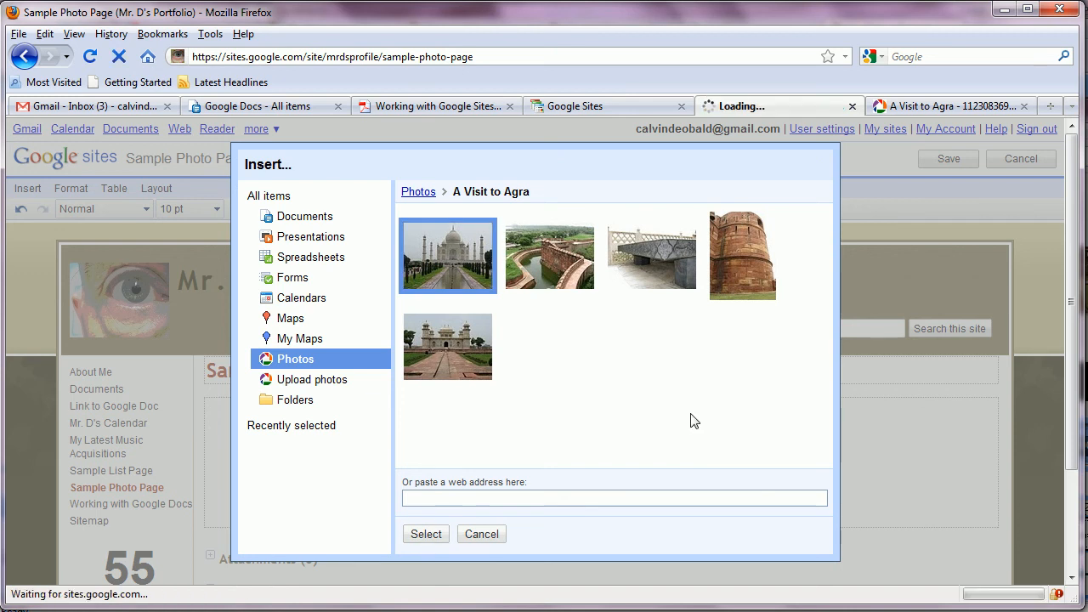
pyautogui.click(426, 534)
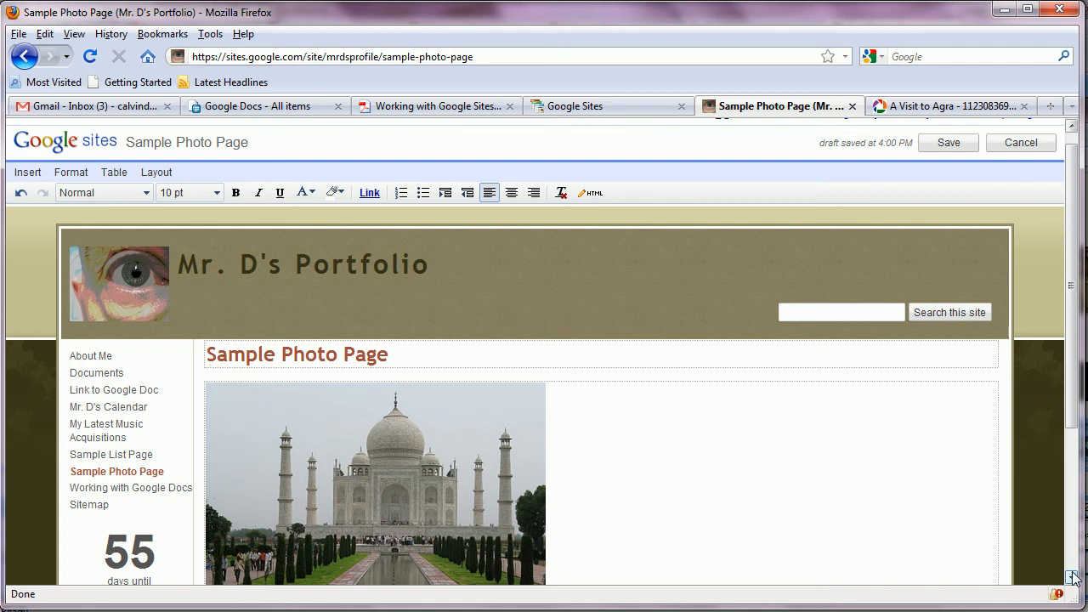
# Center-align the inserted Taj Mahal photo on the page
pyautogui.scroll(-3)
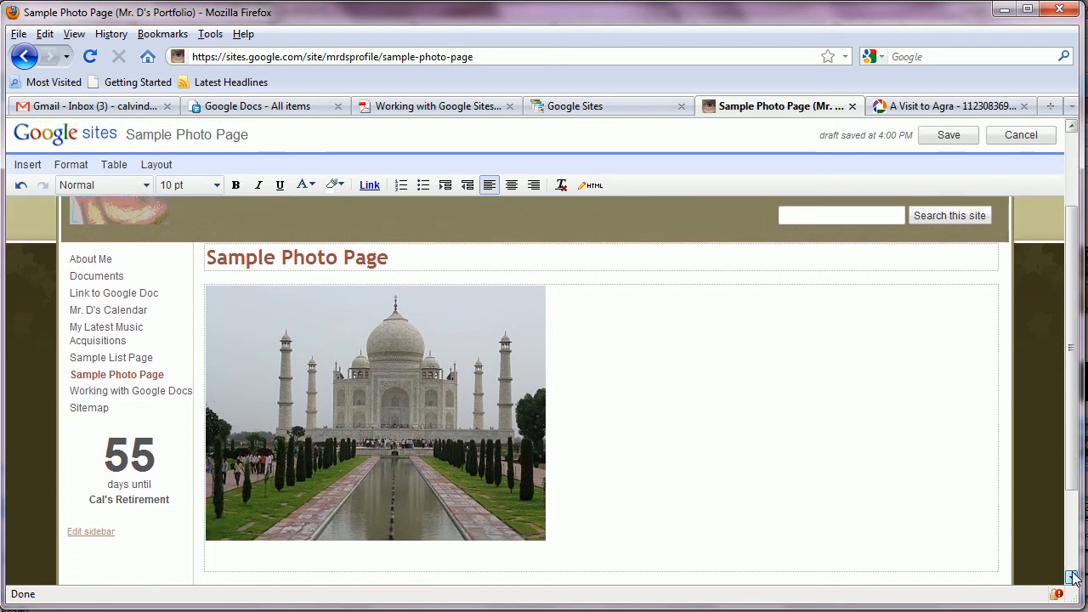
pyautogui.scroll(-3)
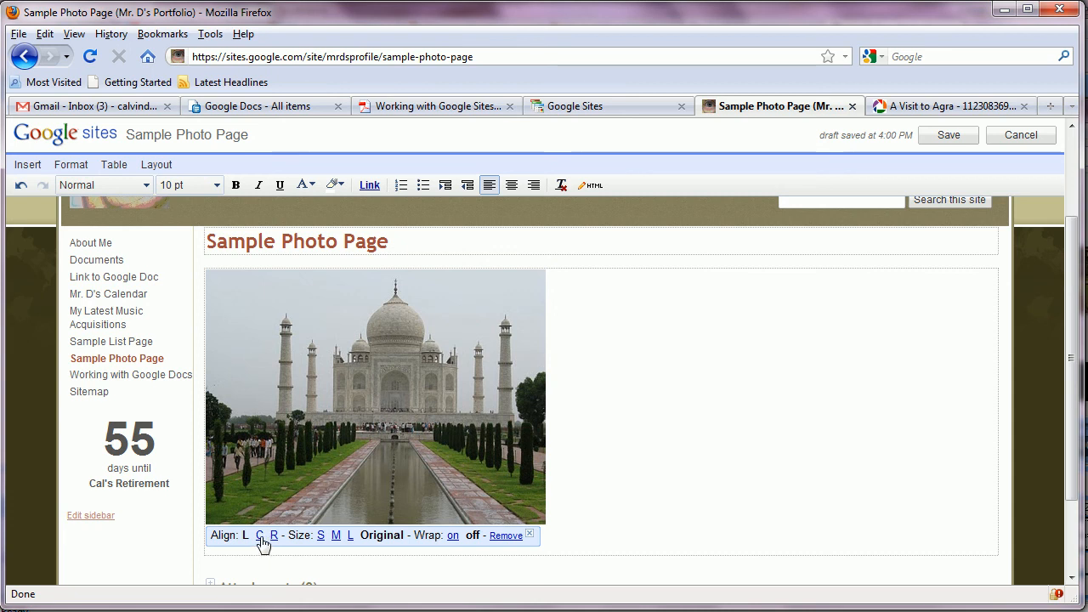
pyautogui.click(259, 535)
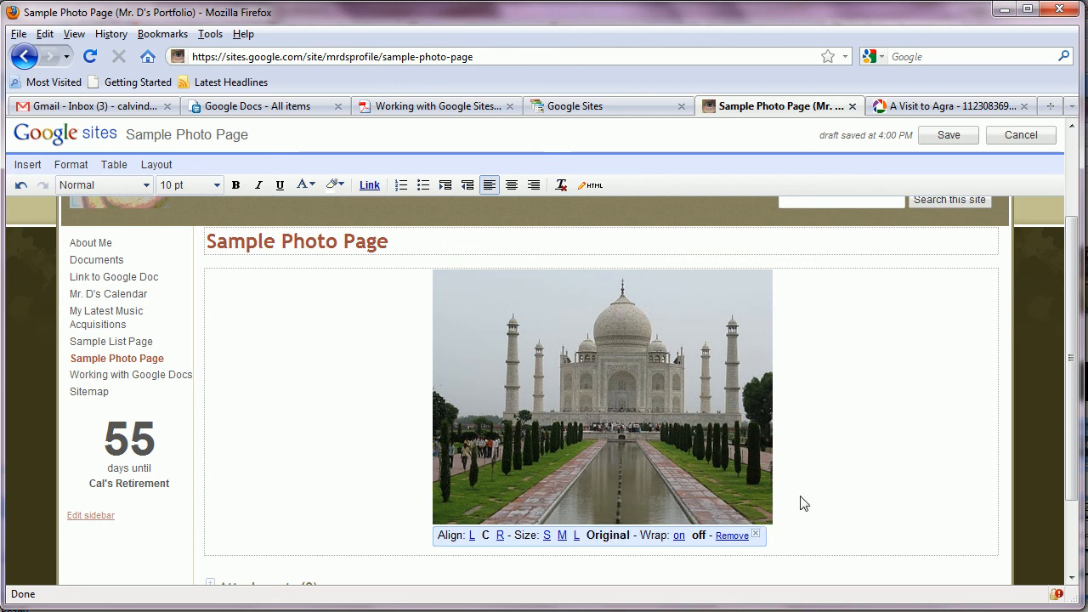
pyautogui.moveTo(839, 441)
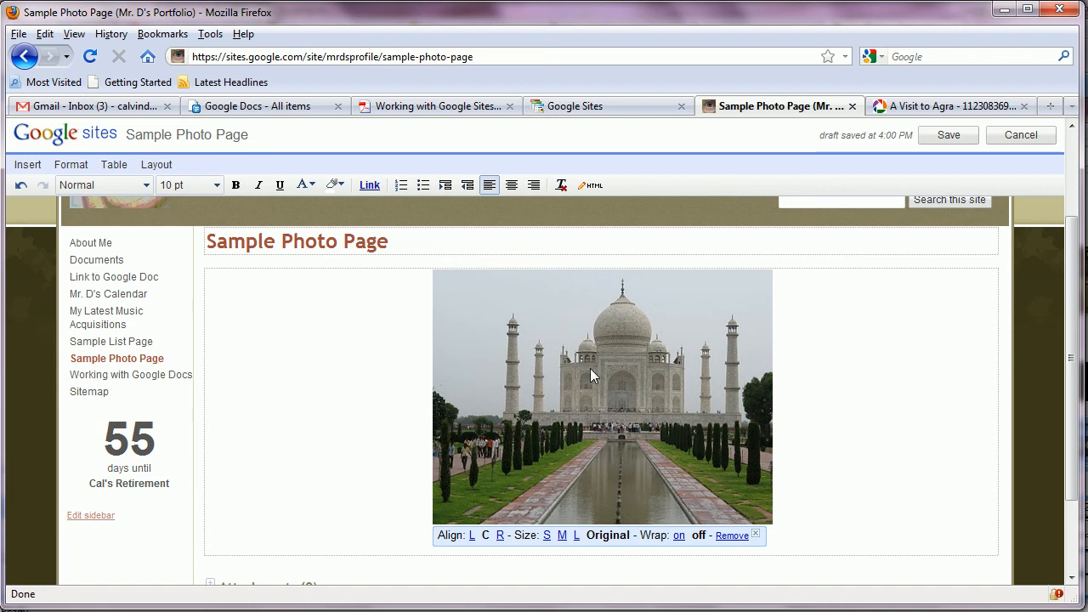
pyautogui.moveTo(645, 363)
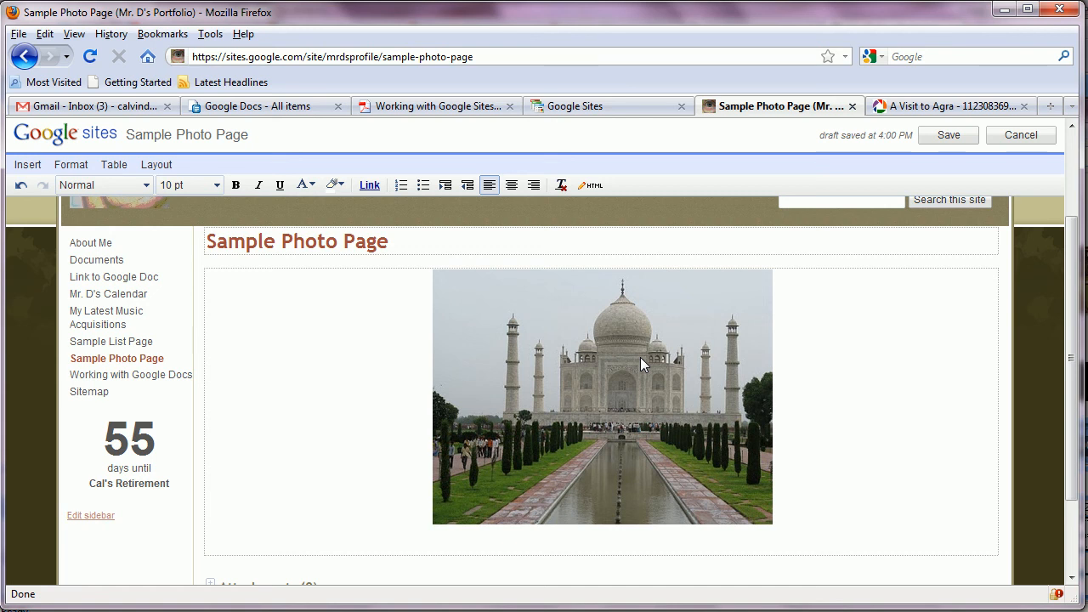
# Remove the Taj Mahal photo from the page and return to the A Visit to Agra album
pyautogui.click(601, 395)
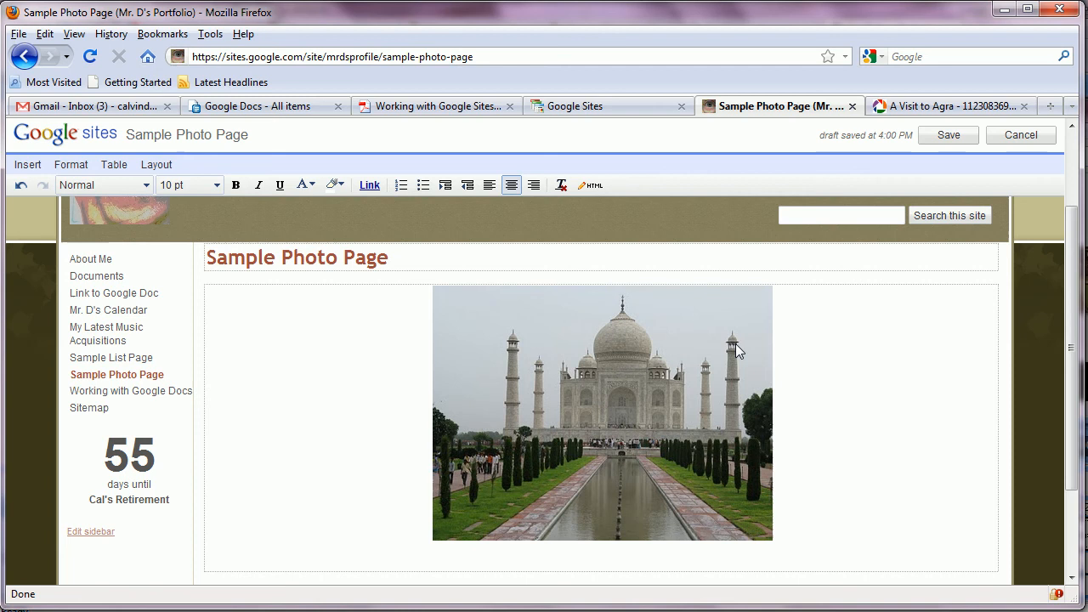
pyautogui.click(602, 412)
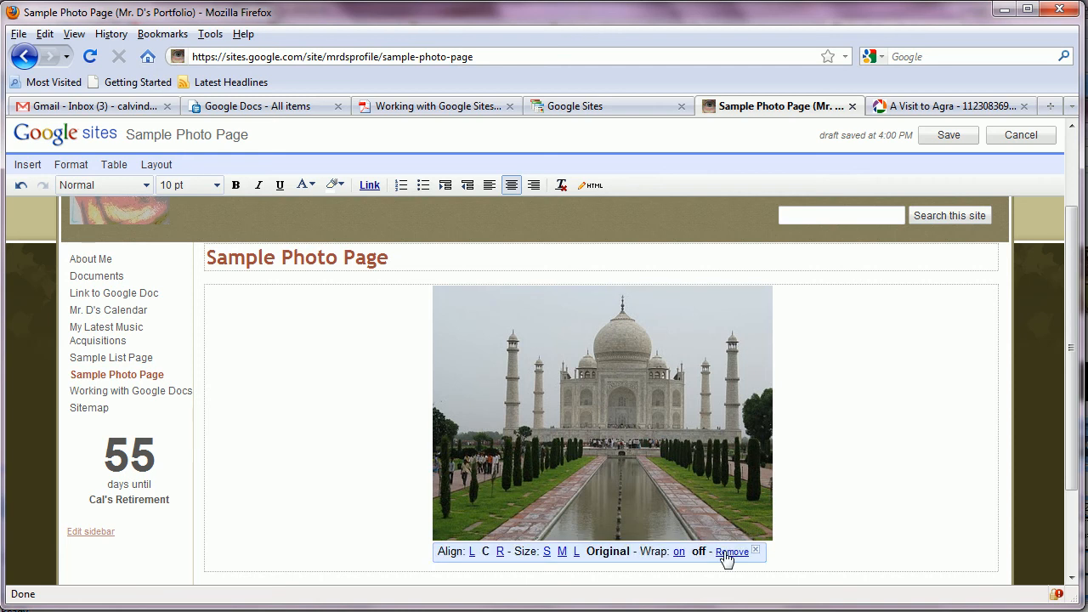
pyautogui.click(731, 551)
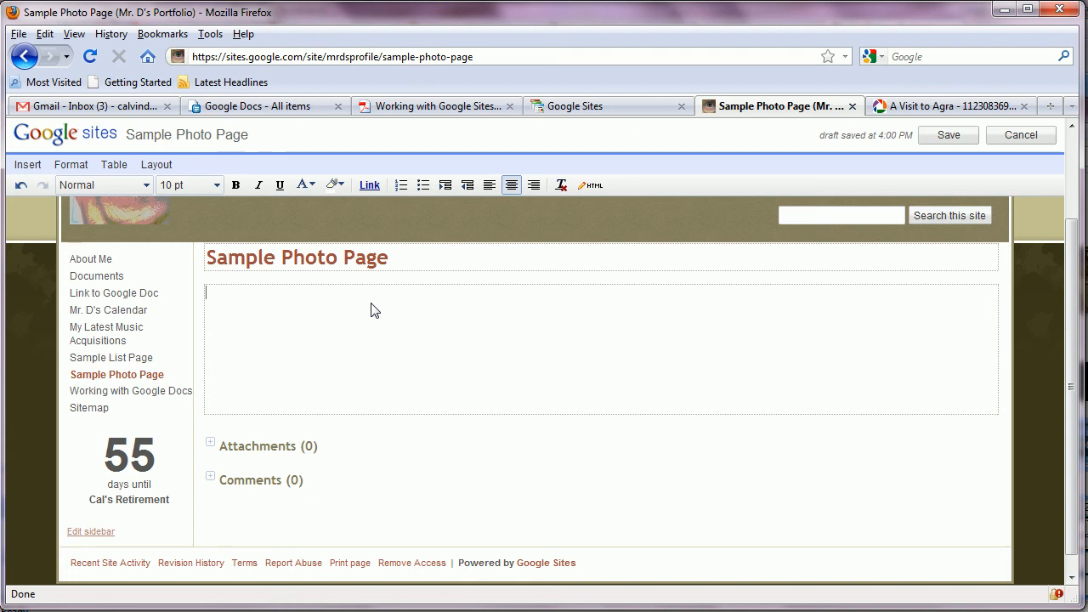
pyautogui.moveTo(828, 135)
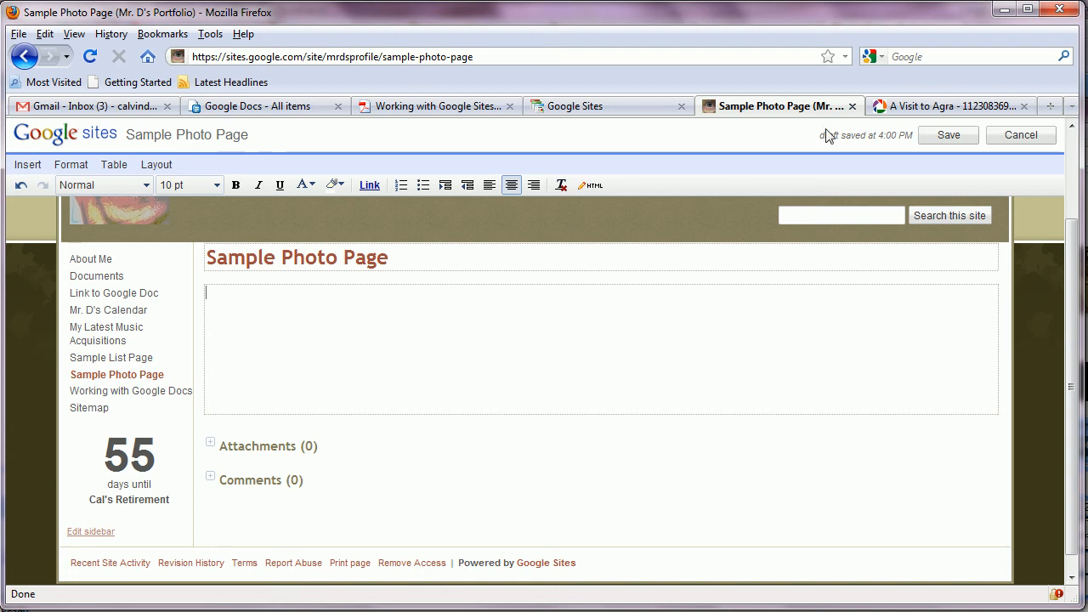
pyautogui.click(948, 106)
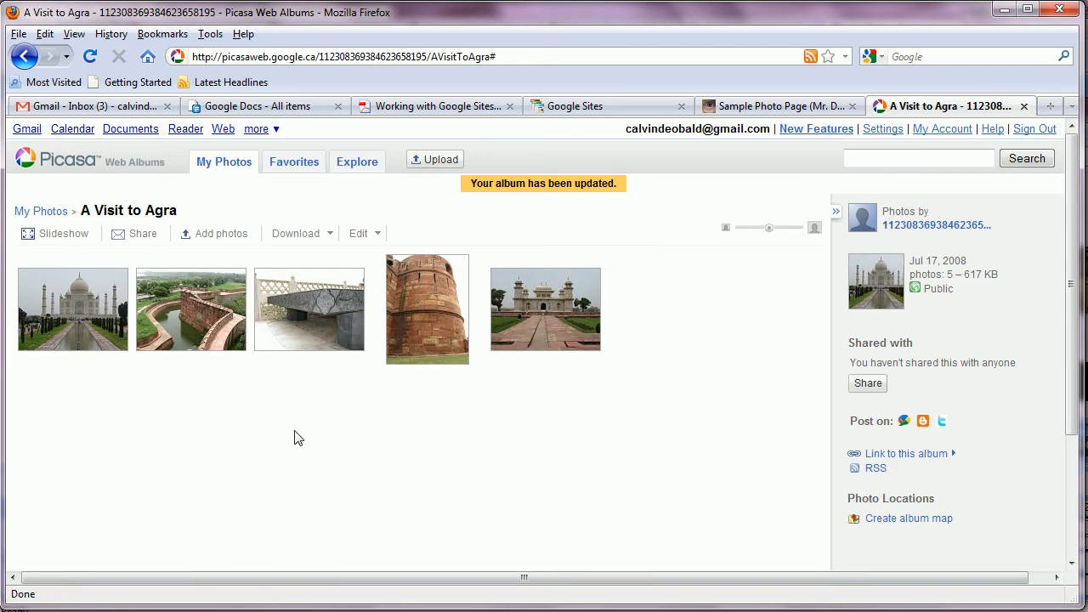
pyautogui.moveTo(760, 346)
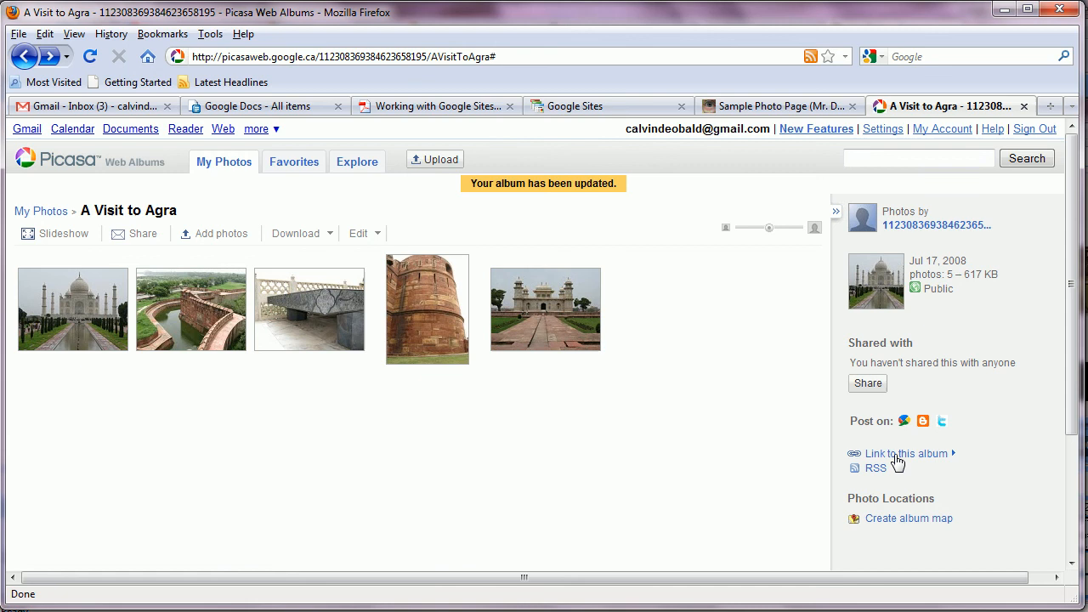
# Select the A Visit to Agra album's shareable link, then return to the Sample Photo Page draft
pyautogui.click(906, 453)
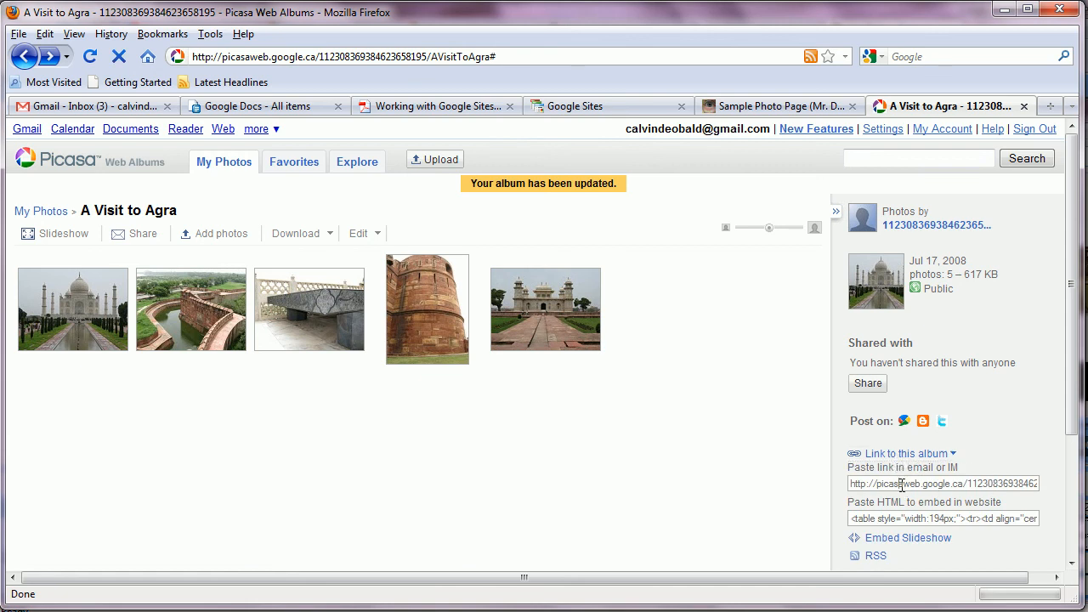
pyautogui.tripleClick(943, 483)
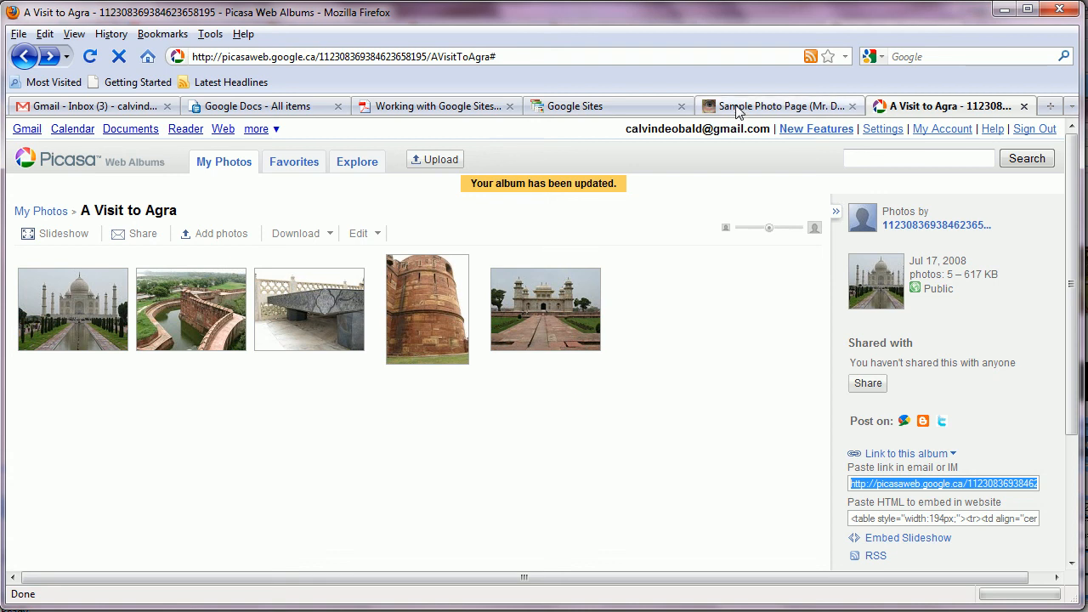
pyautogui.click(778, 105)
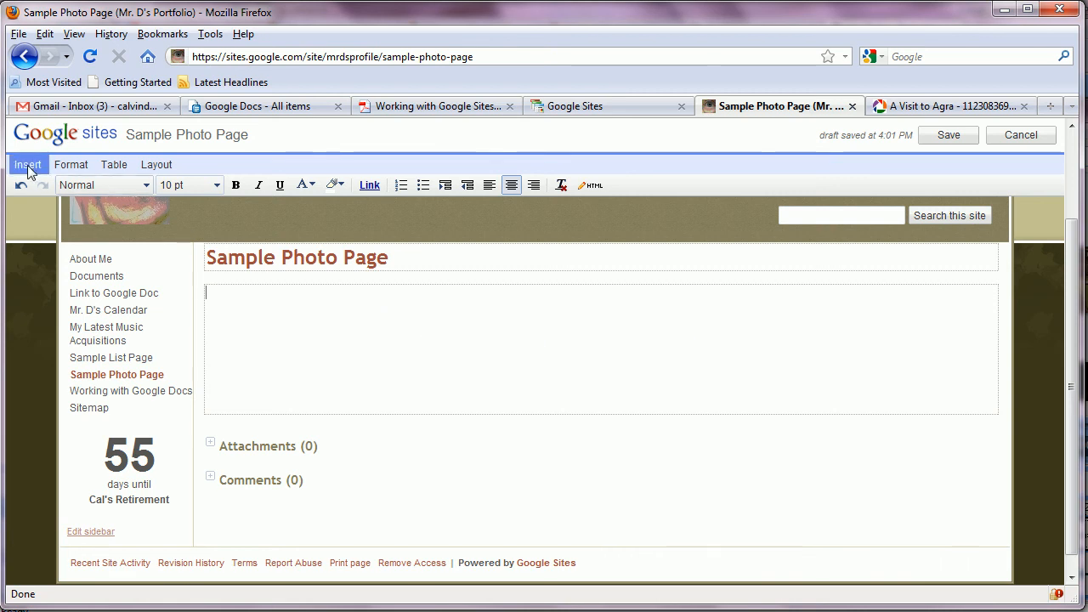
# Show the Insert menu on the empty Sample Photo Page draft
pyautogui.click(27, 164)
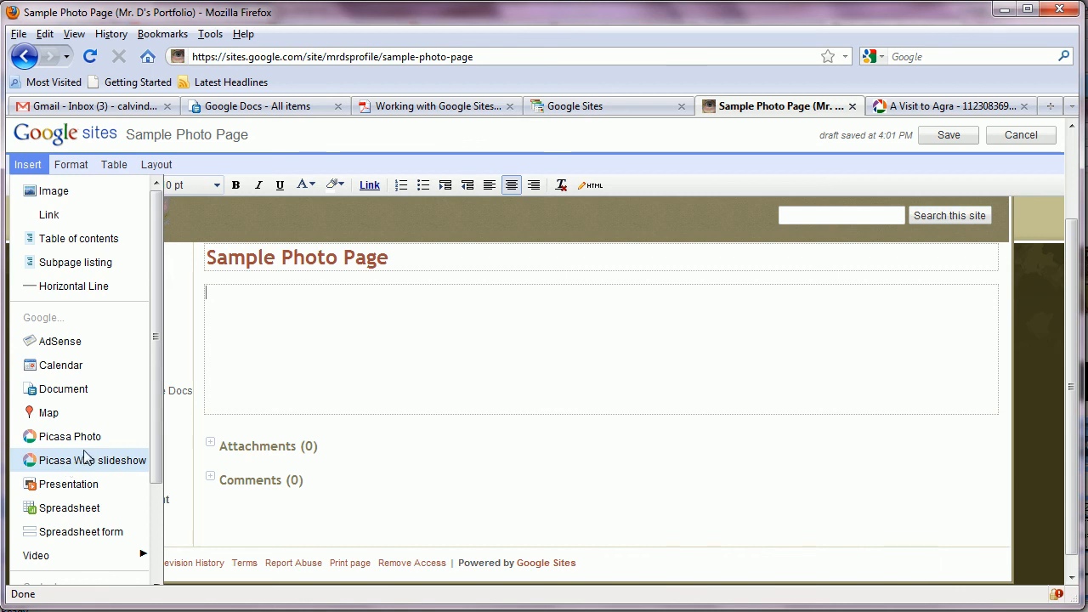
# Embed an Extra large 600px slideshow titled 'A Visit to Agra' and save the page
pyautogui.click(86, 459)
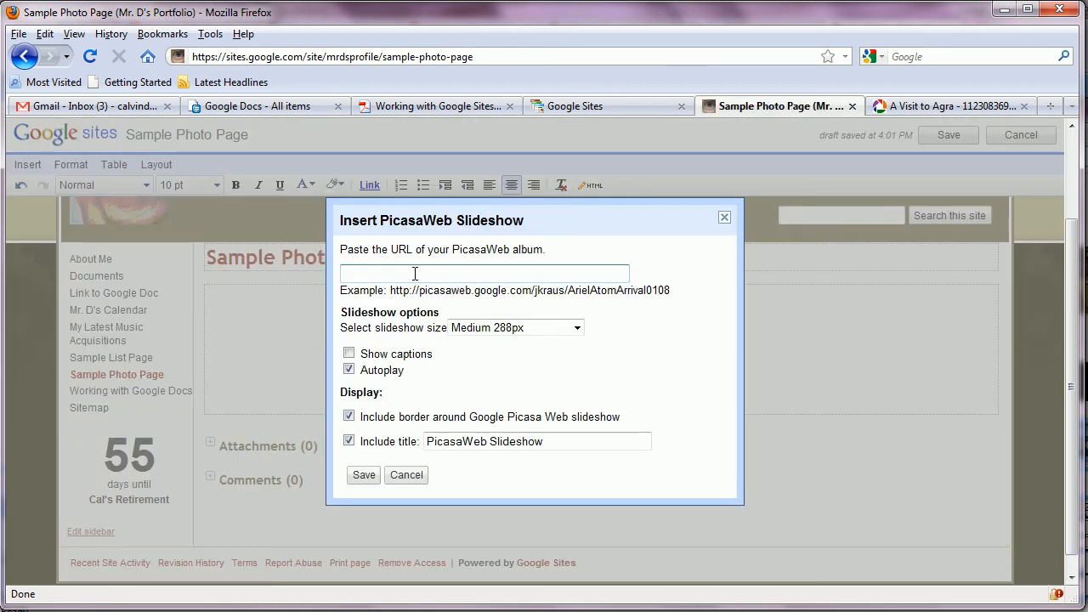
pyautogui.moveTo(648, 369)
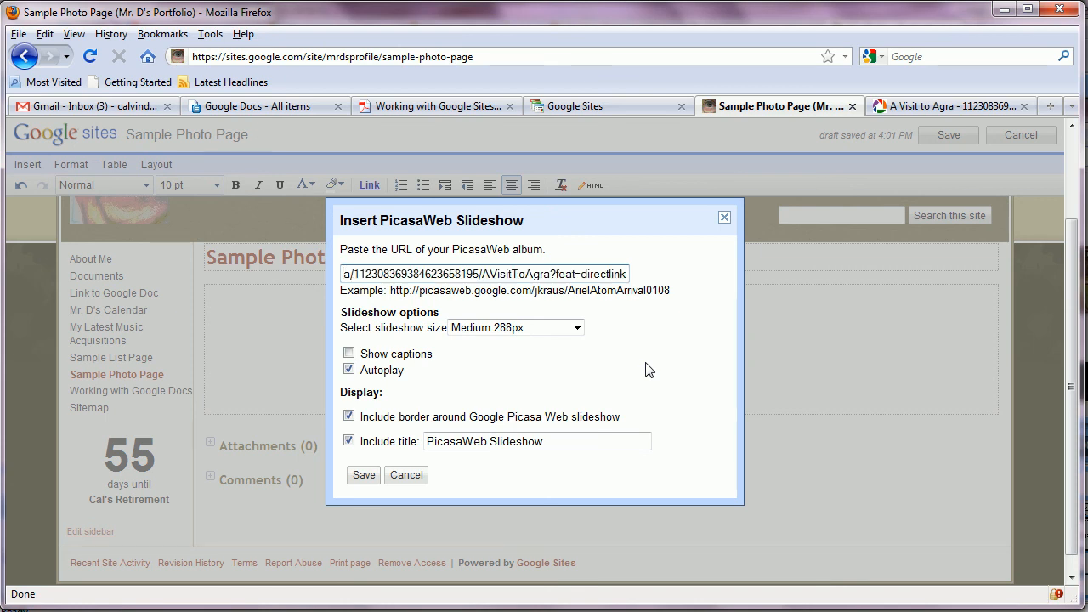
pyautogui.click(577, 327)
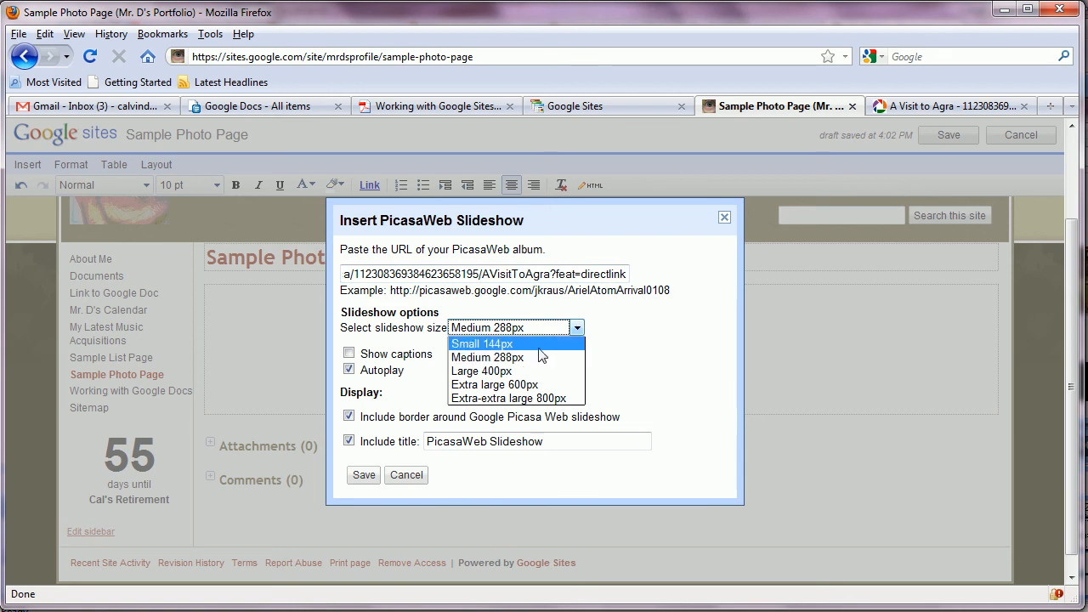
pyautogui.click(494, 384)
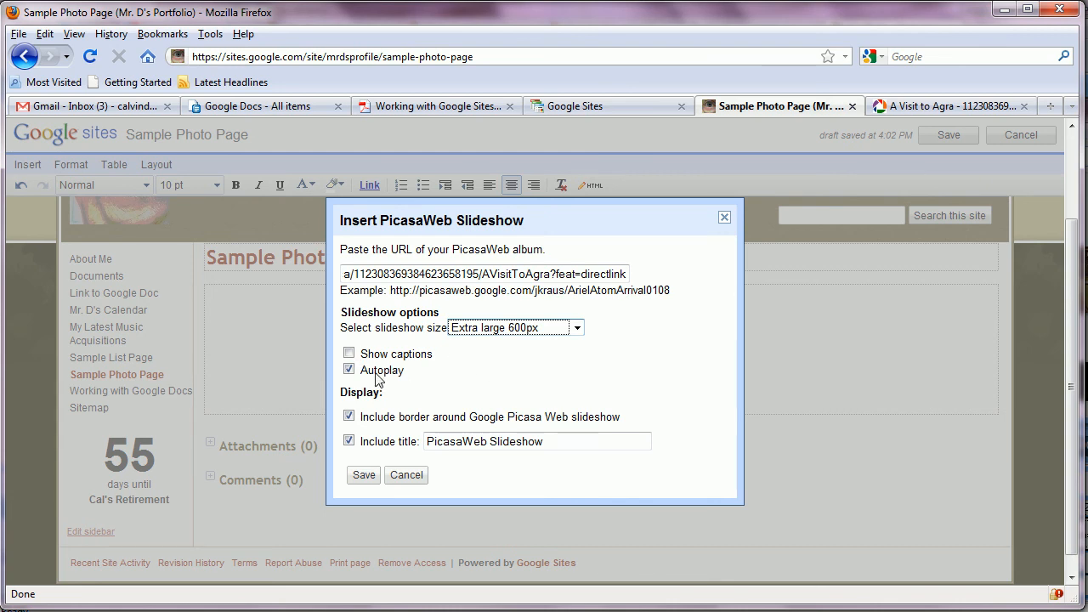
pyautogui.moveTo(503, 368)
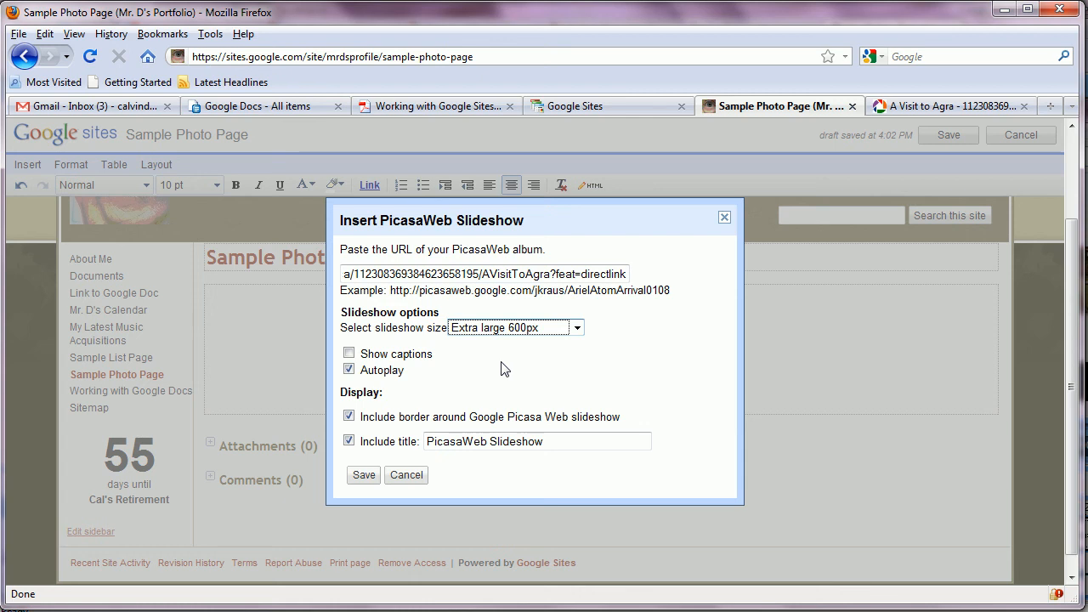
pyautogui.moveTo(403, 465)
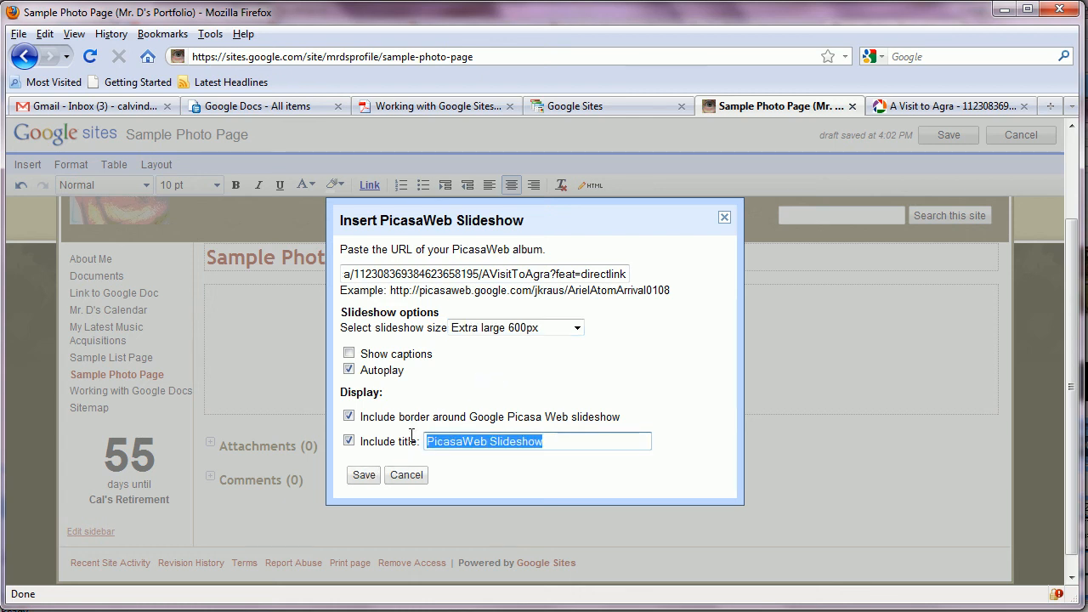
pyautogui.write('A V')
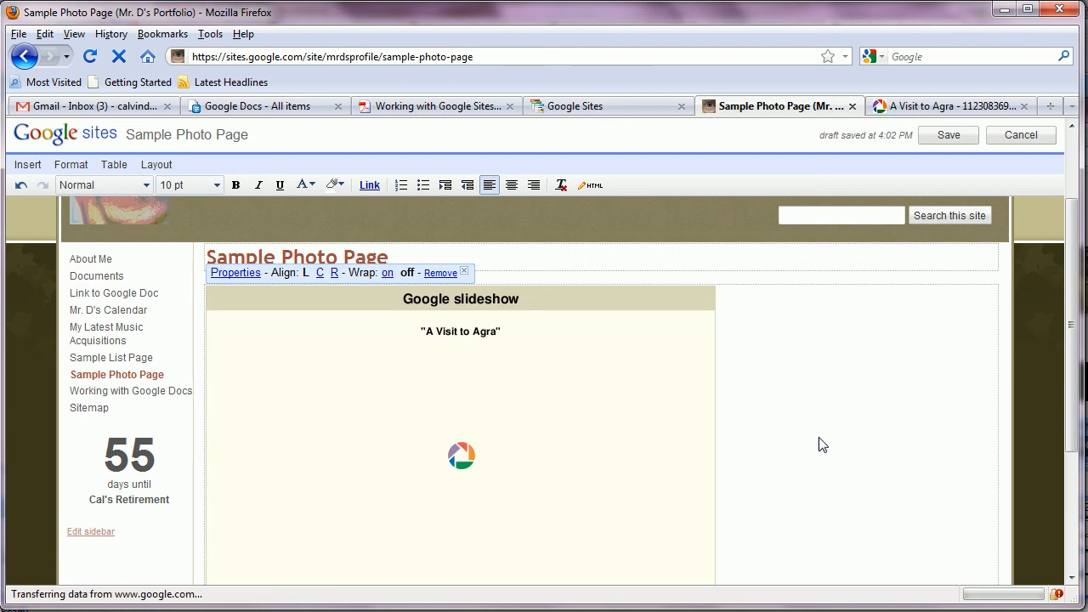
pyautogui.moveTo(484, 403)
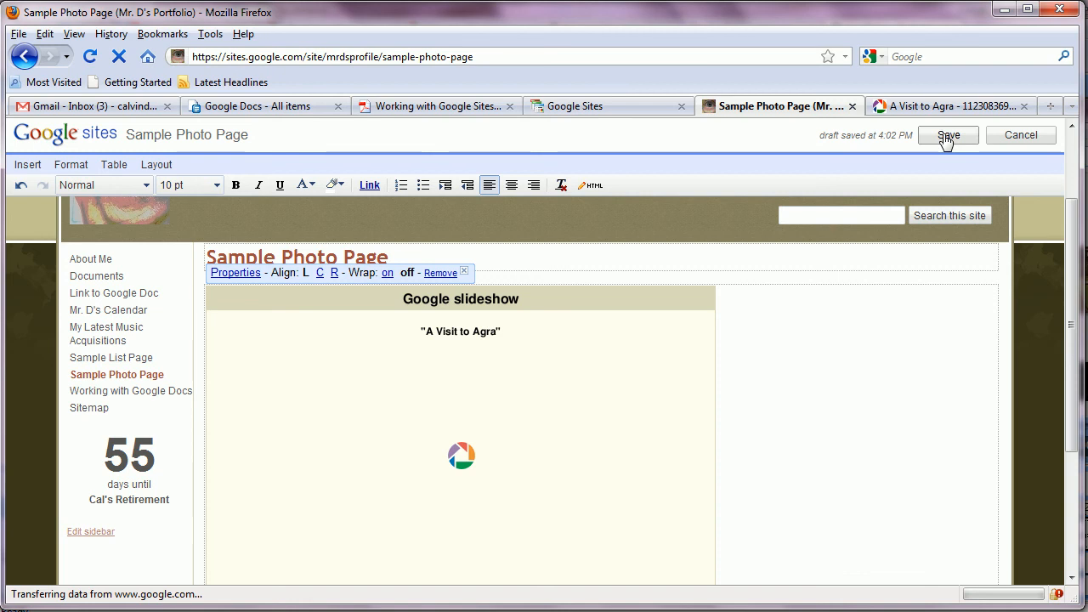
pyautogui.click(948, 134)
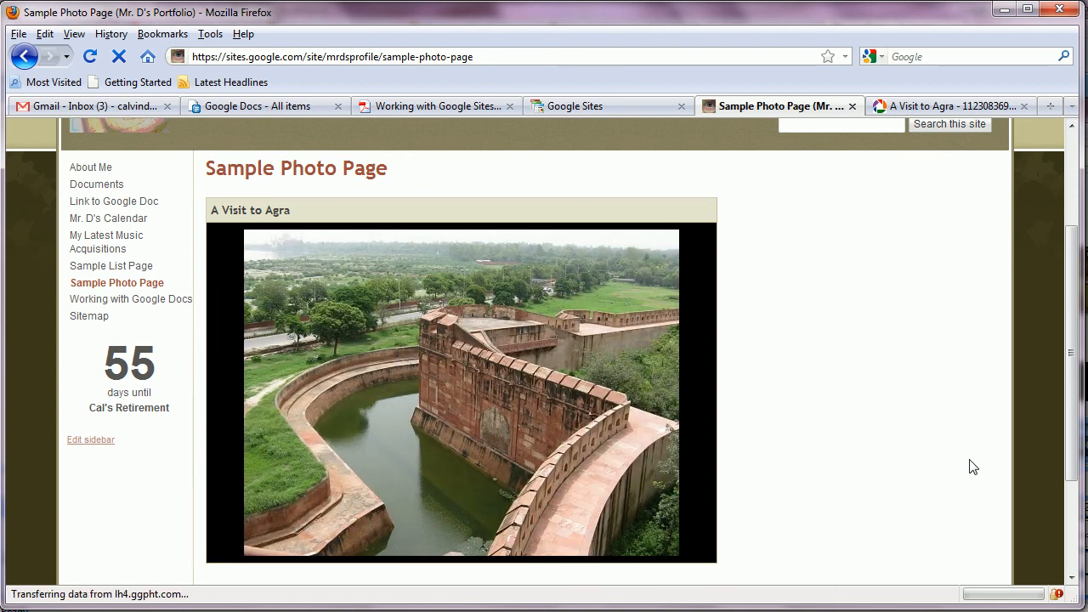
pyautogui.moveTo(961, 456)
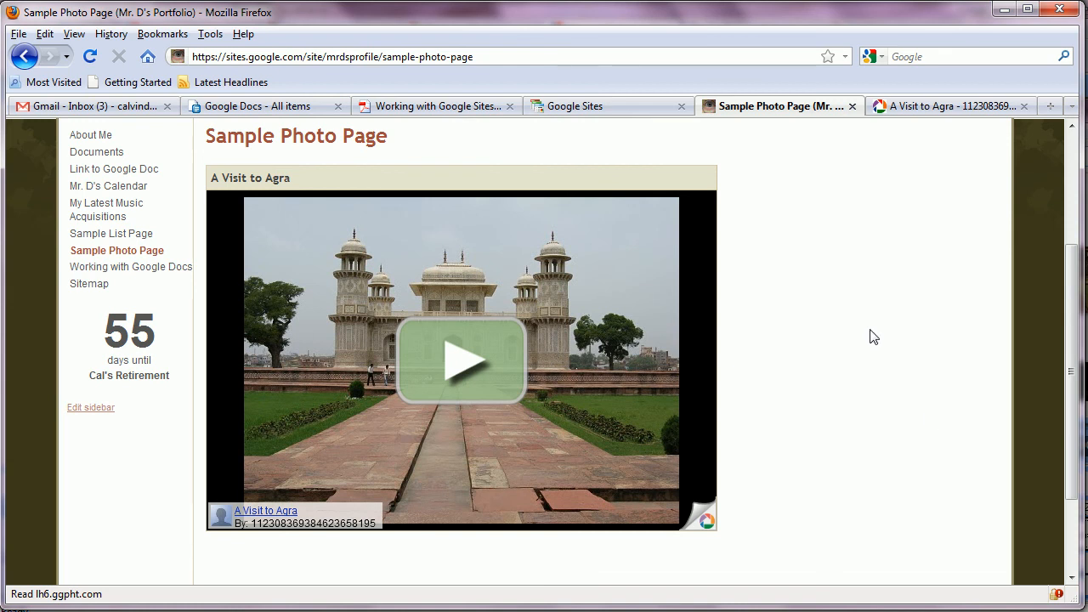
pyautogui.moveTo(878, 334)
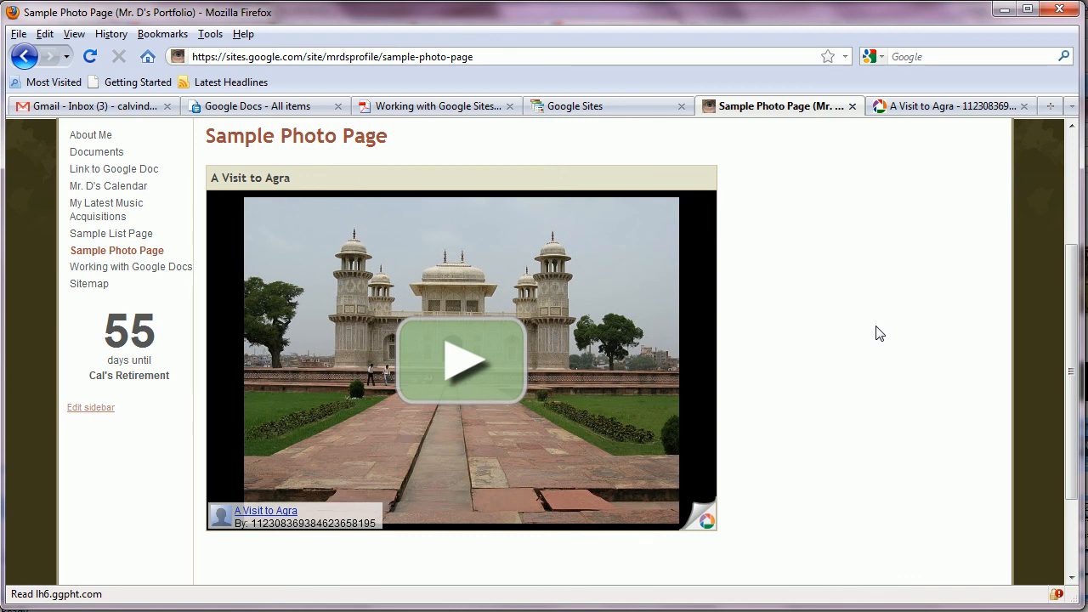
pyautogui.moveTo(882, 331)
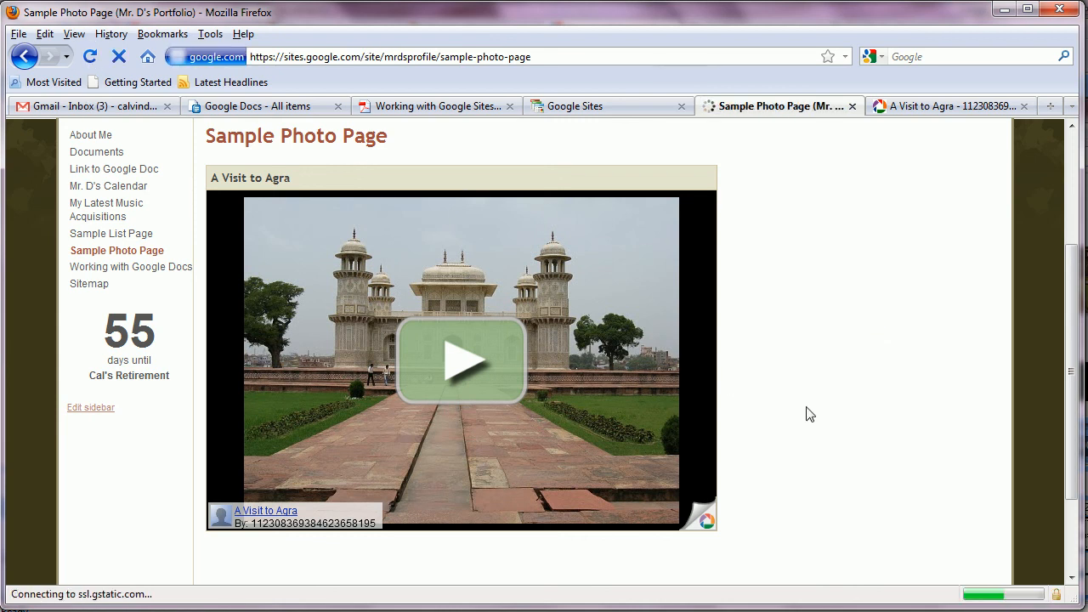
# Pause the Agra slideshow and advance three photos to the carved stone tomb
pyautogui.click(460, 357)
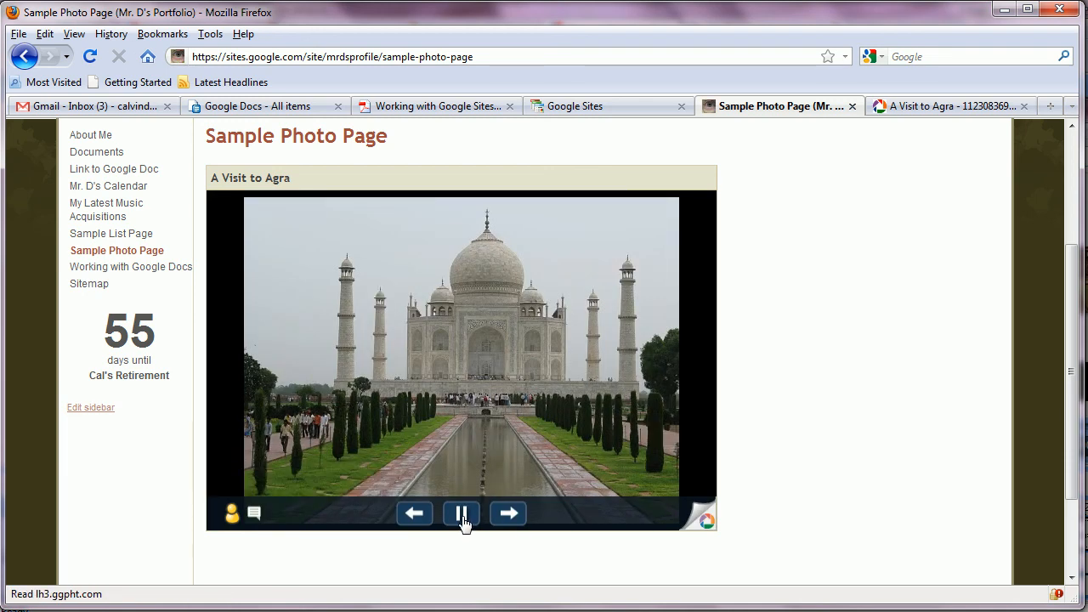
pyautogui.click(461, 513)
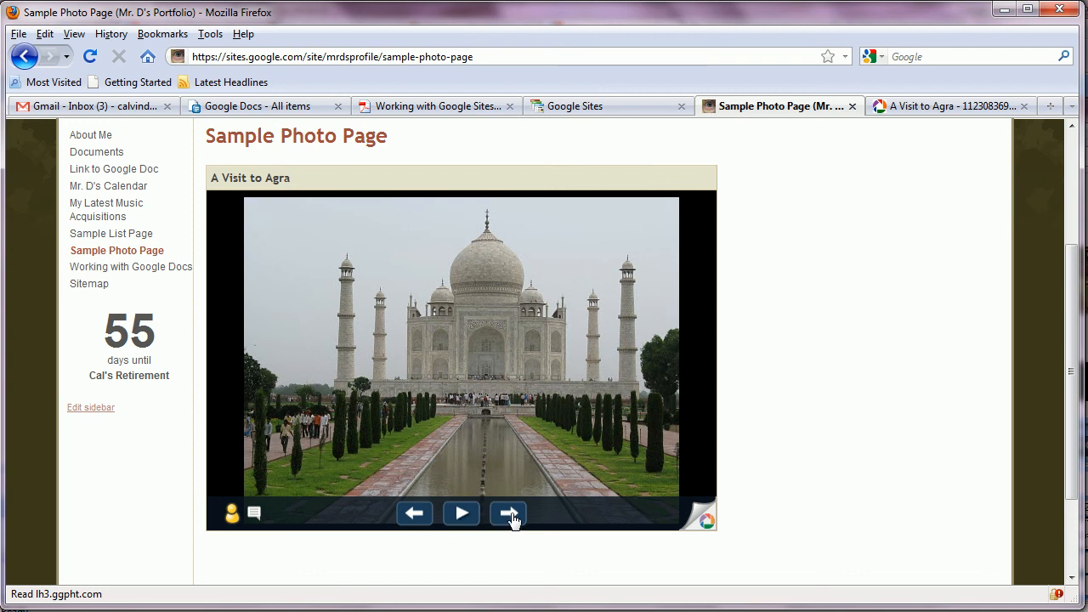
pyautogui.click(508, 512)
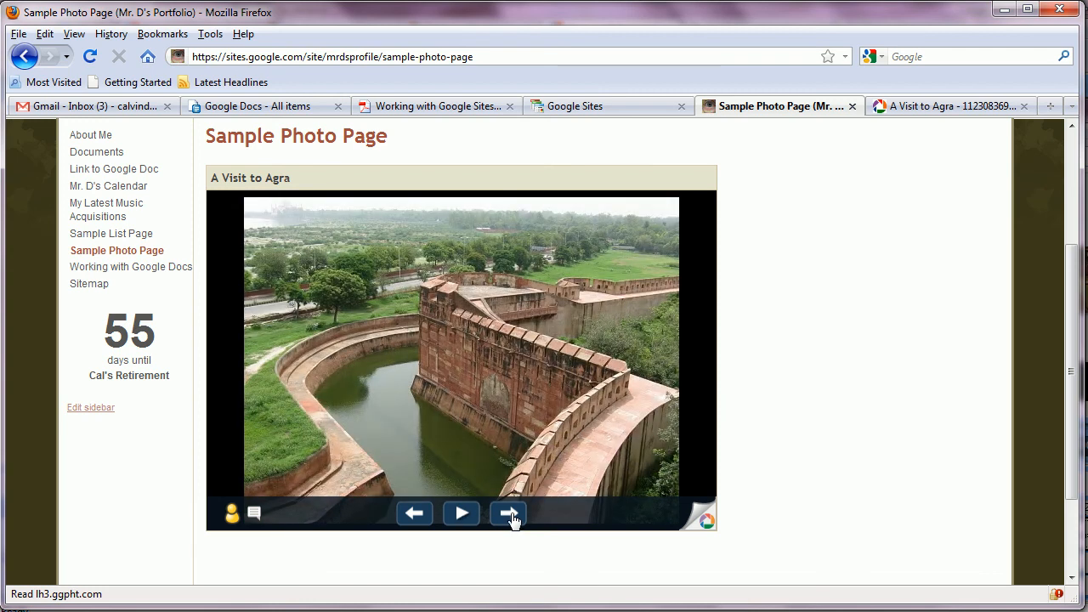
pyautogui.click(507, 512)
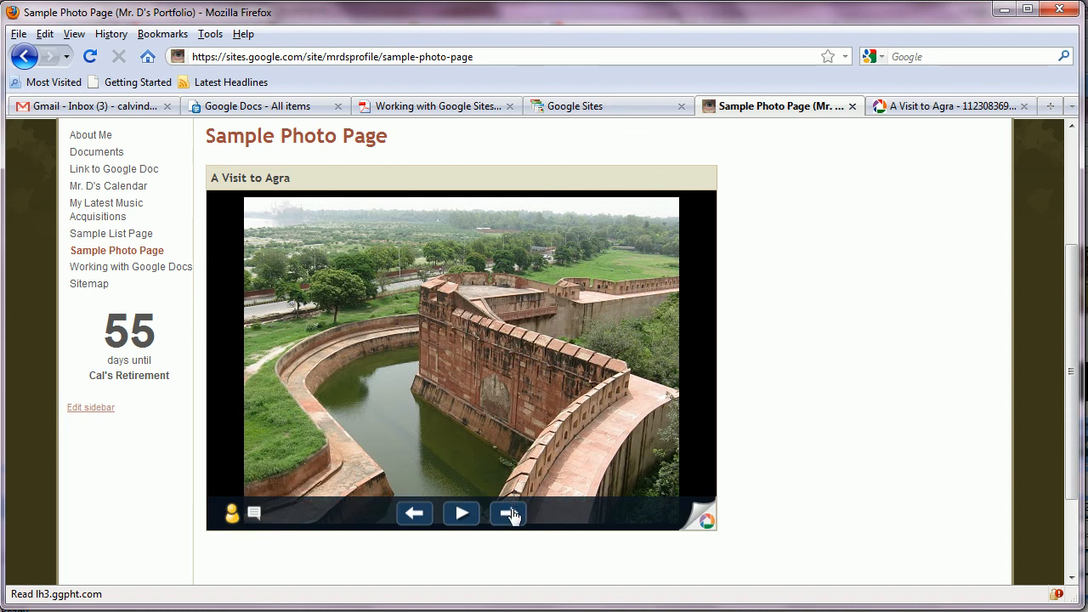
pyautogui.click(508, 513)
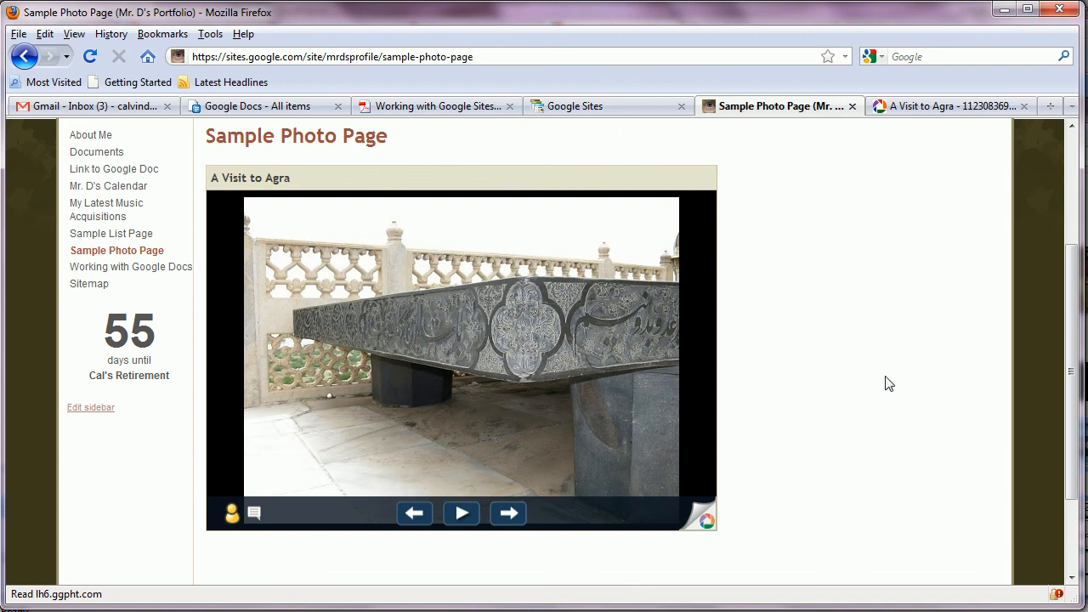